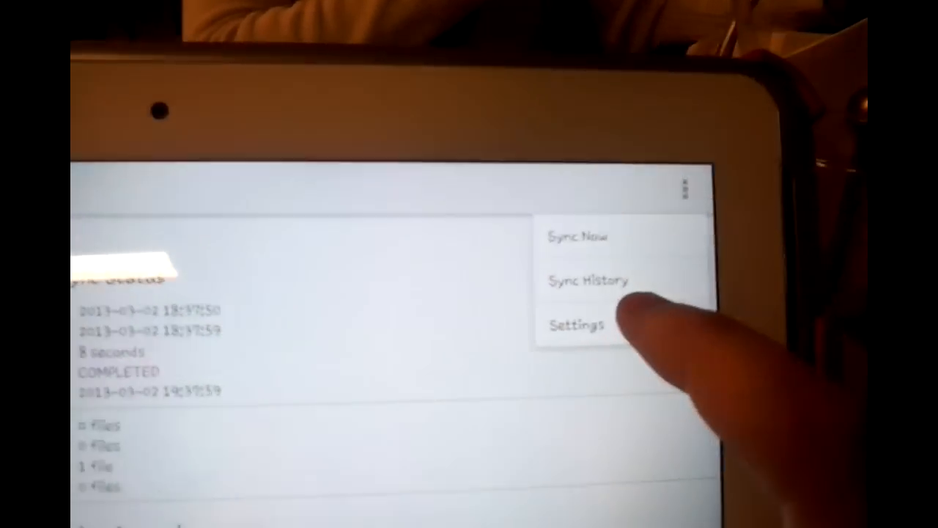
- Reach the Dropsync settings that hold the synced folder pairs list
{"action": "left_click", "coordinate": [578, 325]}
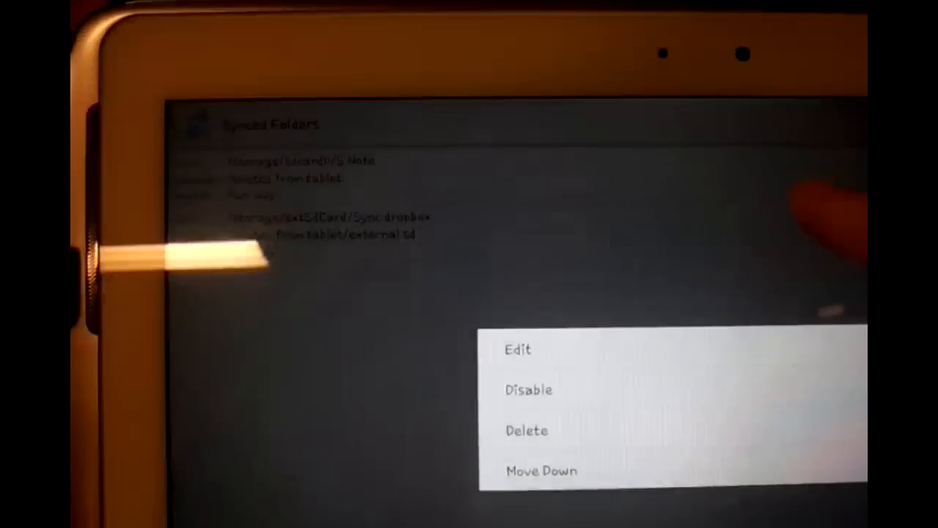
- Edit the first pair and choose S Note under /storage/sdcard0 as its local folder
{"action": "left_click", "coordinate": [517, 349]}
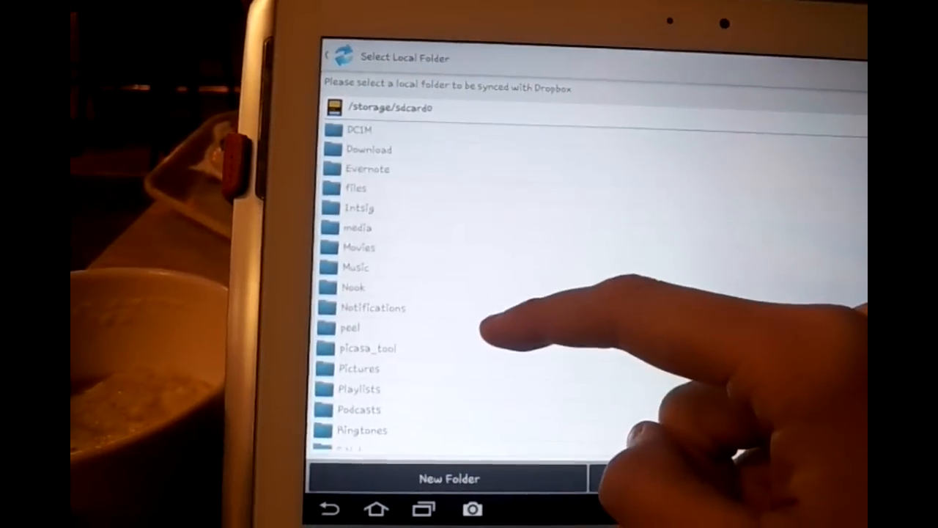
{"action": "scroll", "scroll_direction": "down", "scroll_amount": 3}
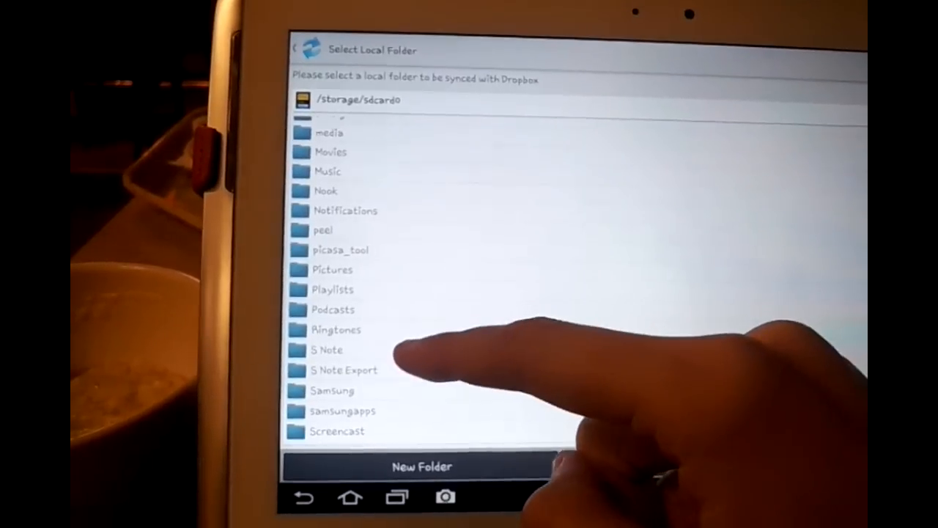
{"action": "left_click", "coordinate": [328, 349]}
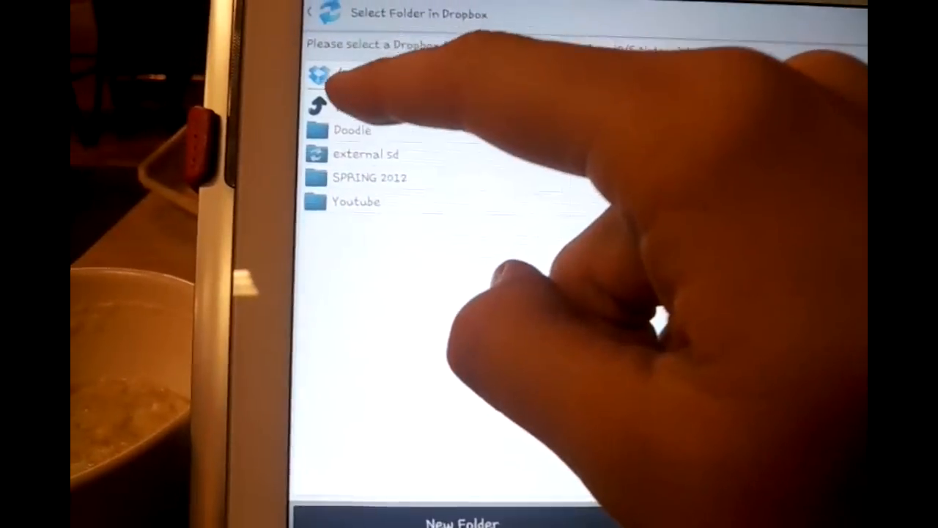
- Choose 'snotes from tablet' at the Dropbox root as the pair's Dropbox folder
{"action": "left_click", "coordinate": [329, 100]}
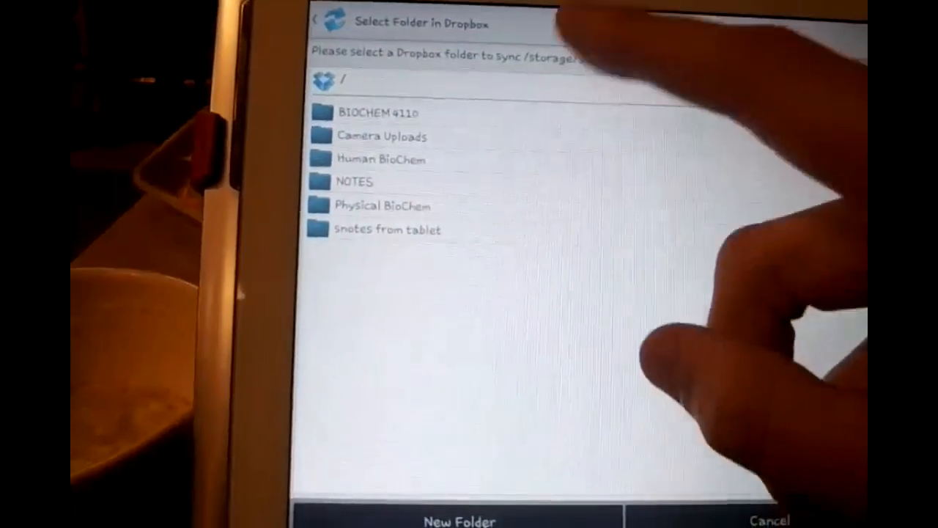
{"action": "left_click", "coordinate": [387, 228]}
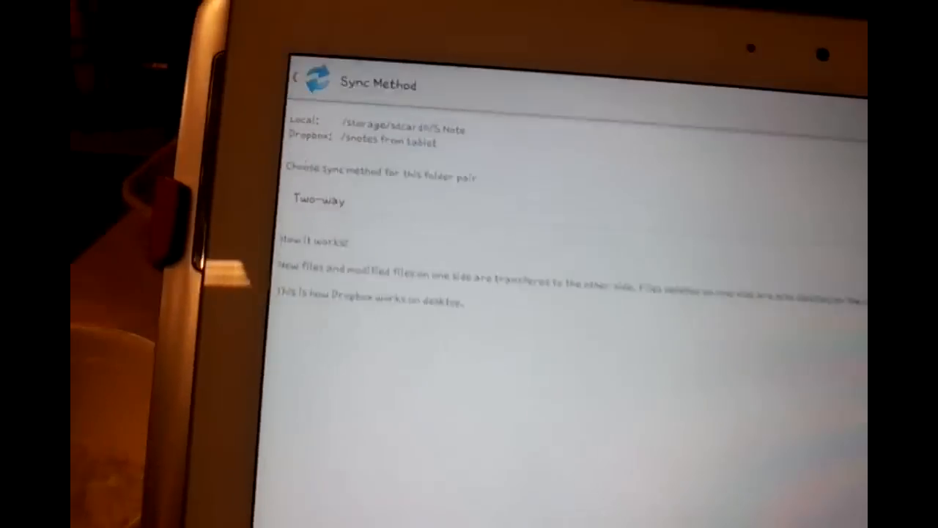
- Set the S Note pair's sync method to Two-way
{"action": "left_click", "coordinate": [318, 202]}
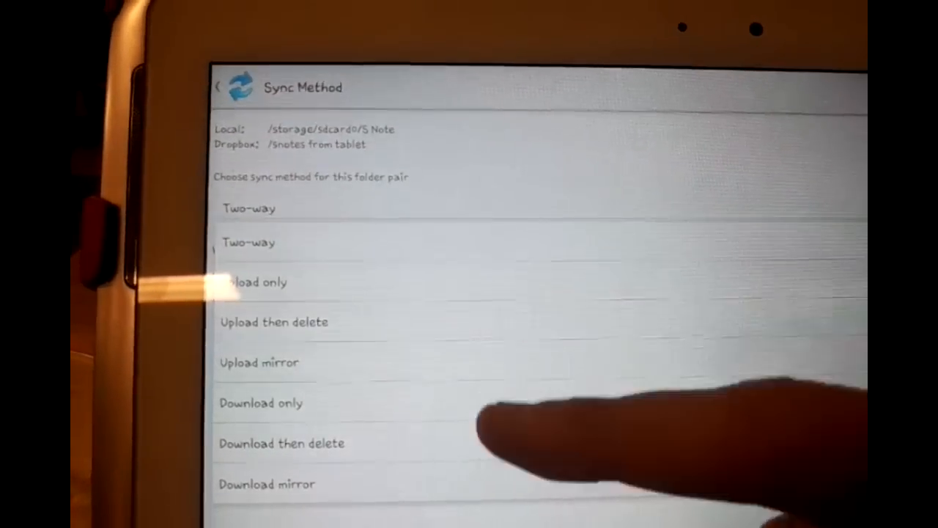
{"action": "left_click", "coordinate": [249, 209]}
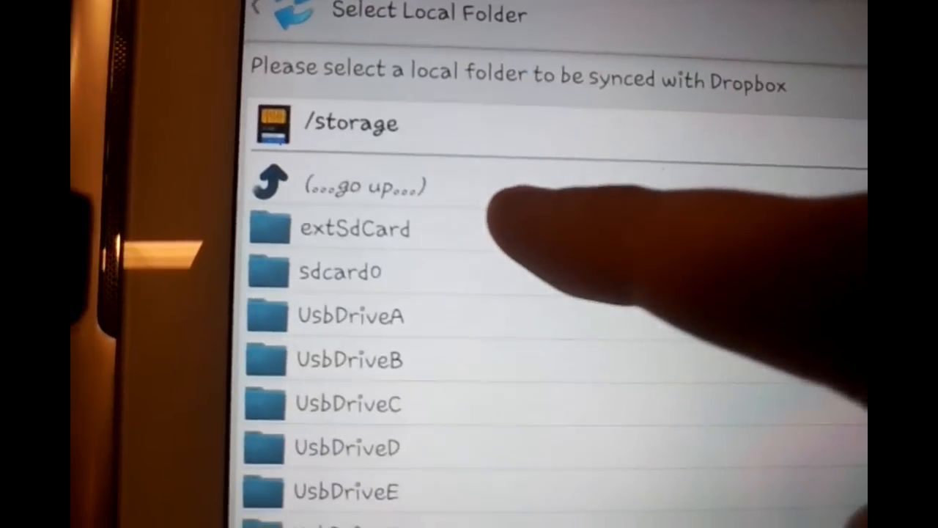
- Link /storage/extSdCard/Sync dropbox to the Dropbox folder 'snotes from tablet/external sd'
{"action": "left_click", "coordinate": [355, 229]}
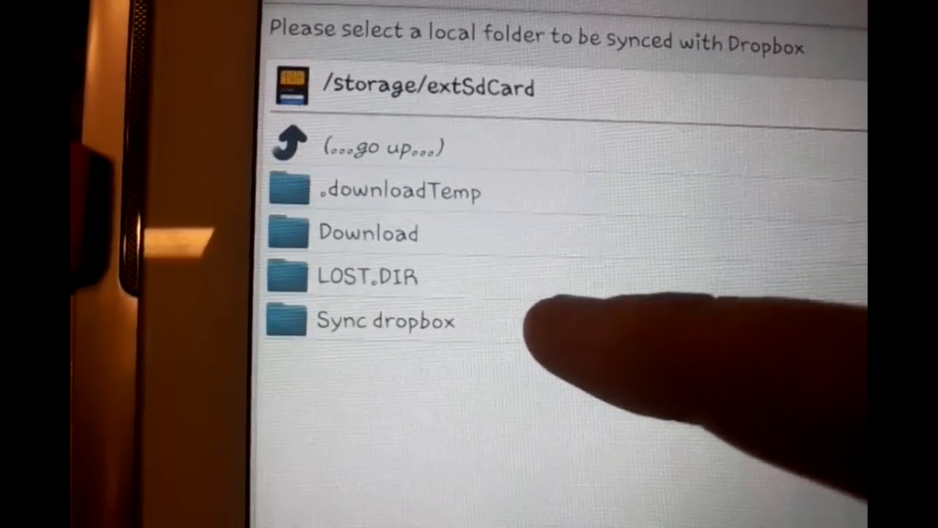
{"action": "left_click", "coordinate": [384, 321]}
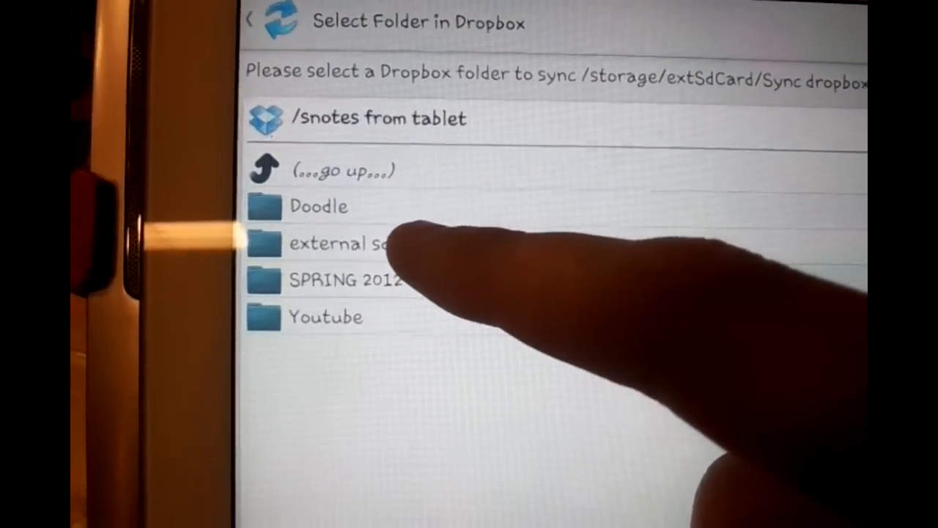
{"action": "left_click", "coordinate": [345, 243]}
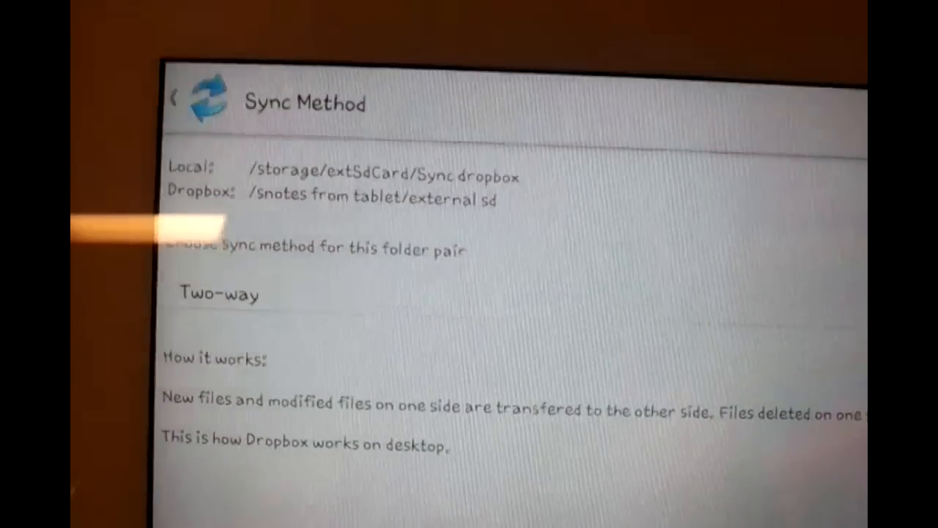